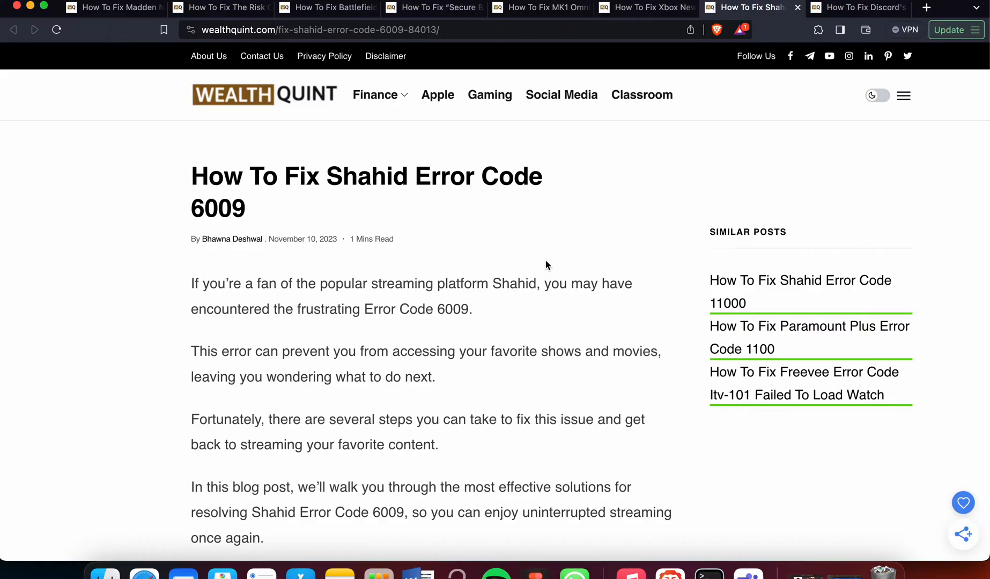
{"action": "scroll", "scroll_direction": "down", "scroll_amount": 3}
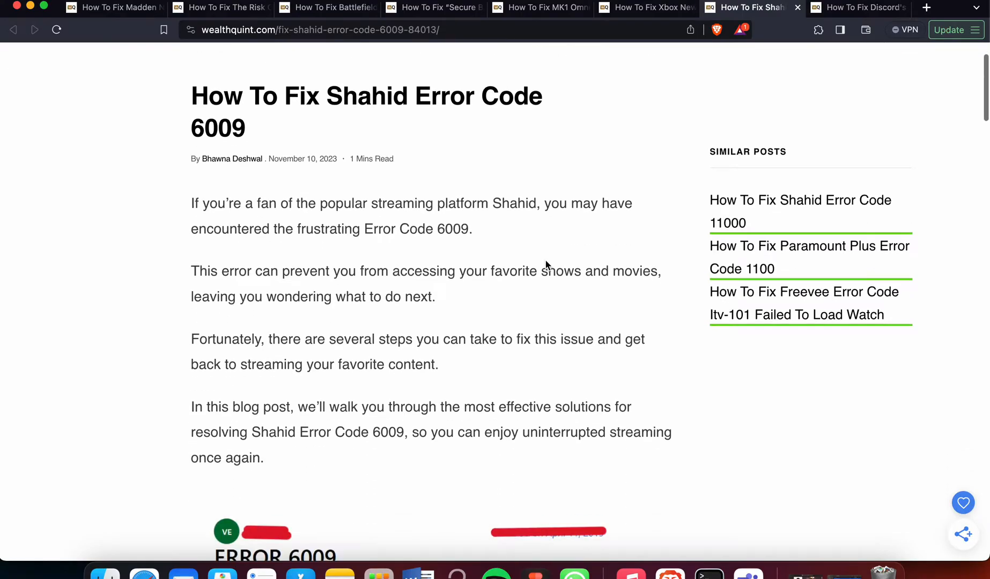
{"action": "scroll", "scroll_direction": "down", "scroll_amount": 3}
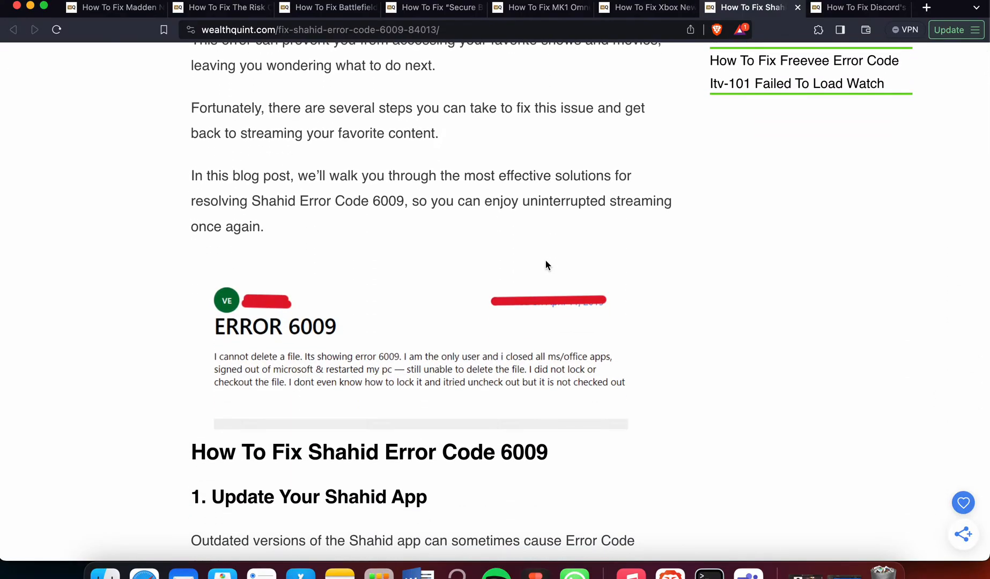
{"action": "scroll", "scroll_direction": "down", "scroll_amount": 3}
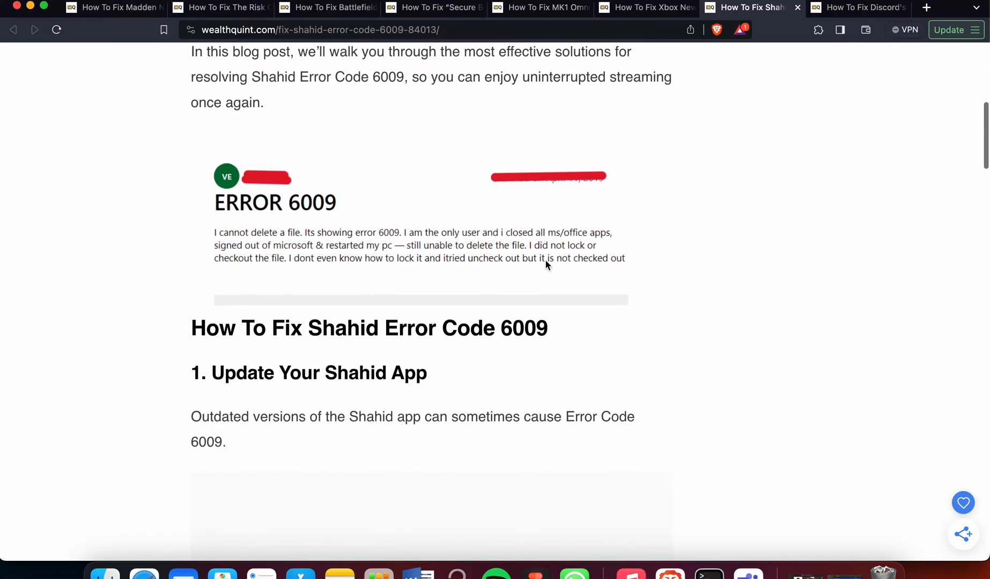
{"action": "scroll", "scroll_direction": "down", "scroll_amount": 3}
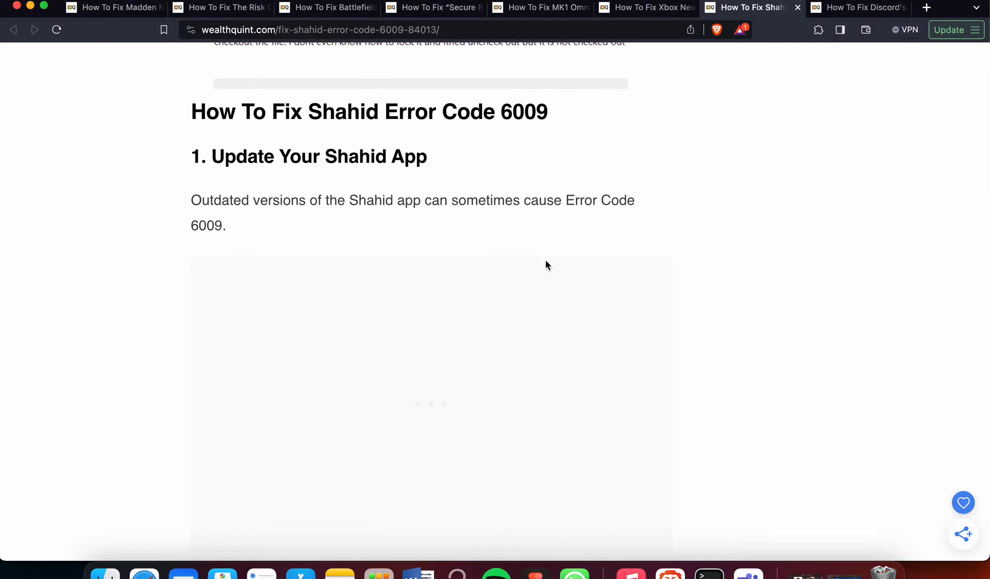
{"action": "scroll", "scroll_direction": "down", "scroll_amount": 3}
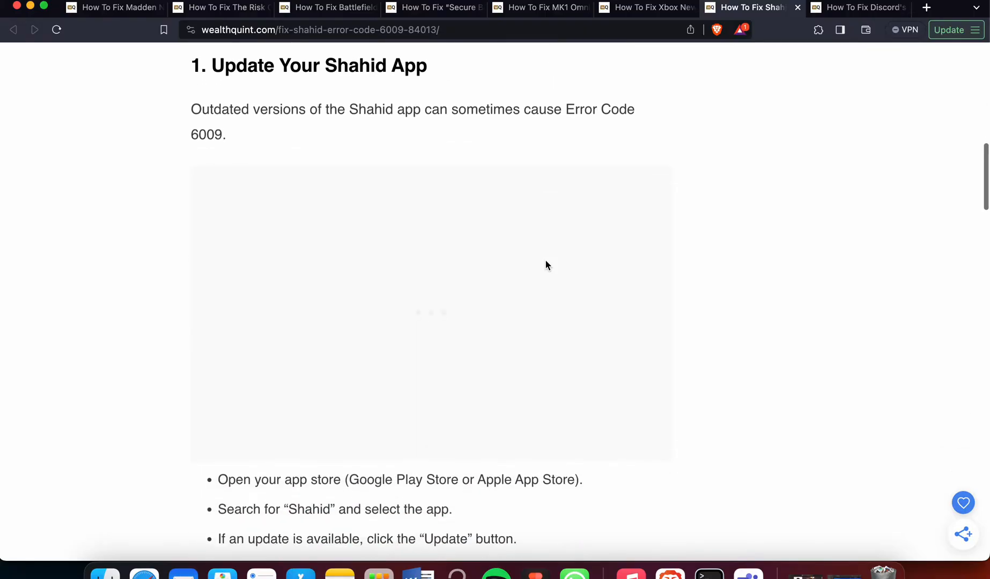
{"action": "scroll", "scroll_direction": "down", "scroll_amount": 3}
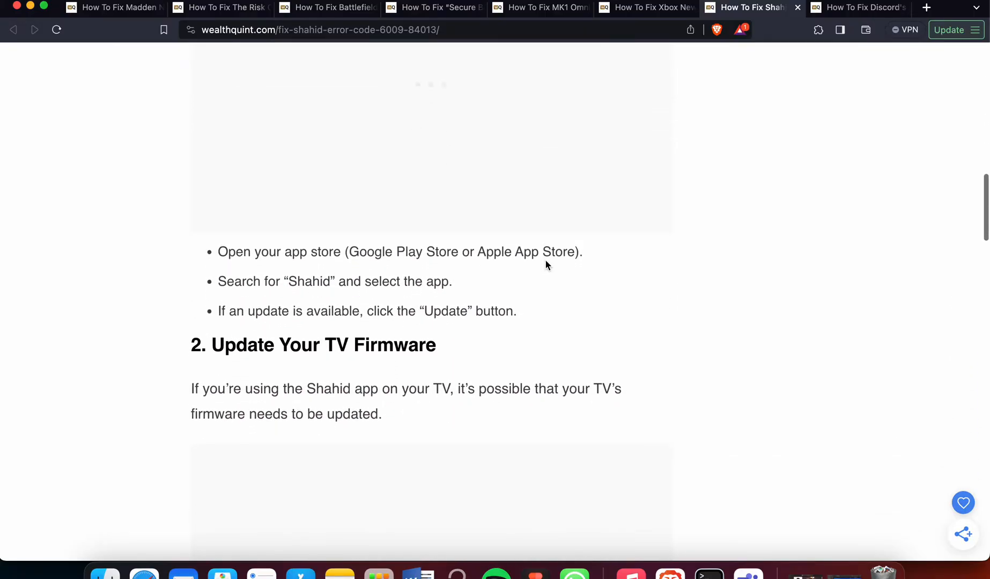
{"action": "scroll", "scroll_direction": "down", "scroll_amount": 3}
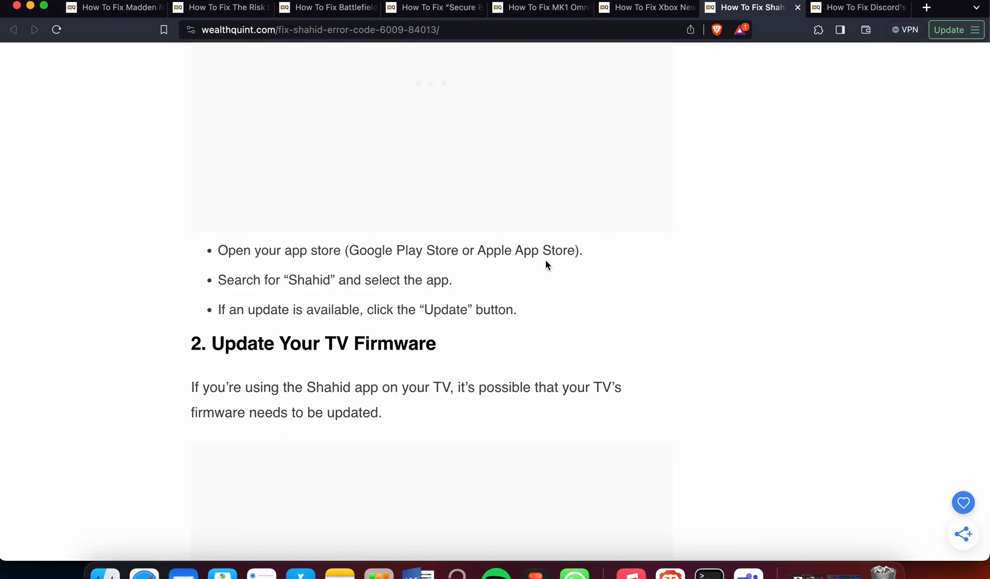
{"action": "scroll", "scroll_direction": "down", "scroll_amount": 3}
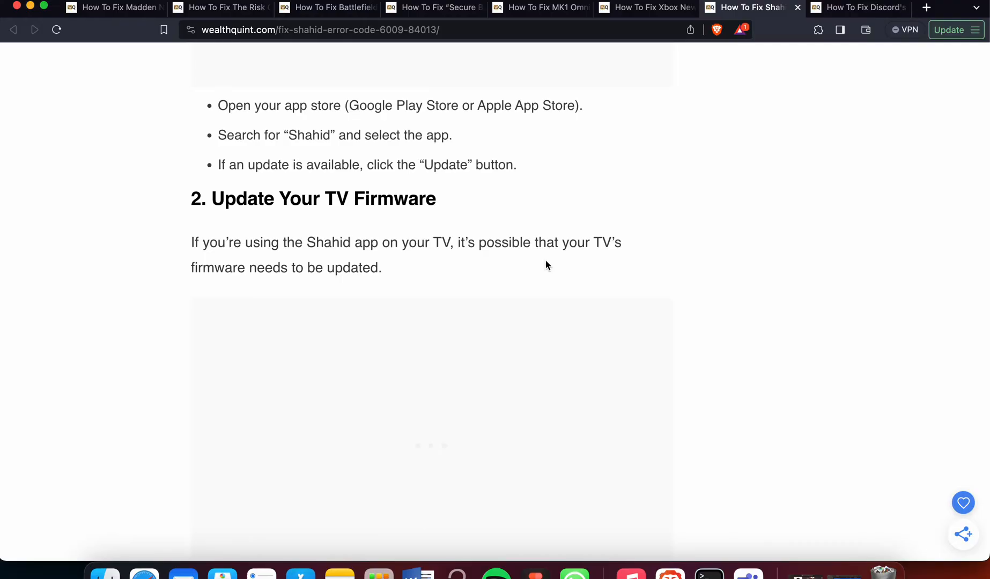
{"action": "scroll", "scroll_direction": "down", "scroll_amount": 3}
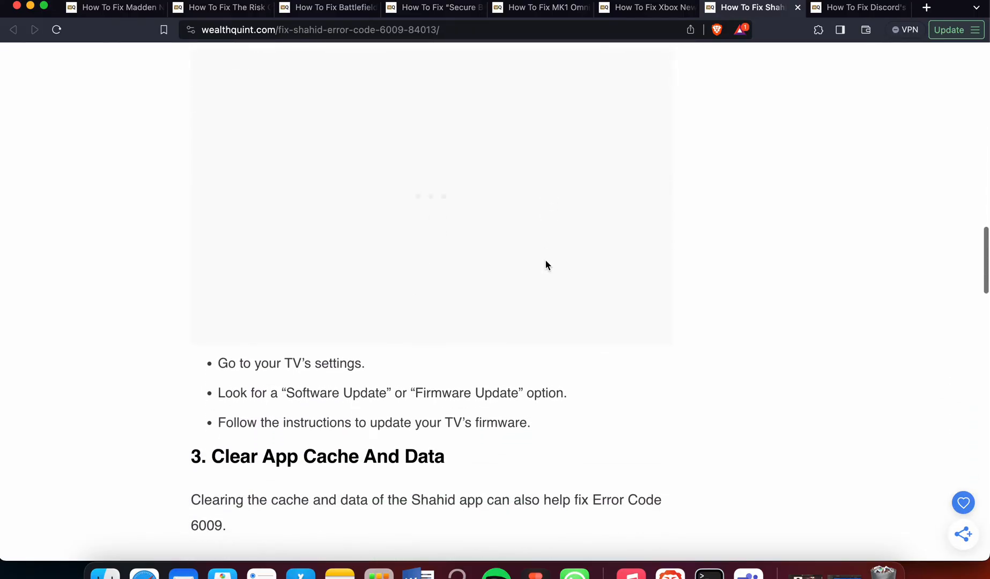
{"action": "scroll", "scroll_direction": "down", "scroll_amount": 3}
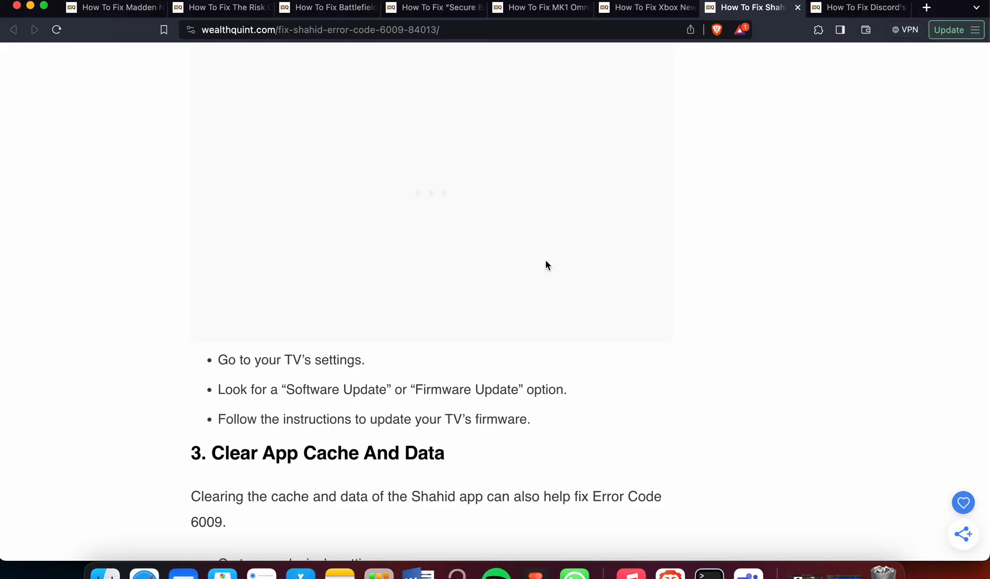
{"action": "scroll", "scroll_direction": "down", "scroll_amount": 3}
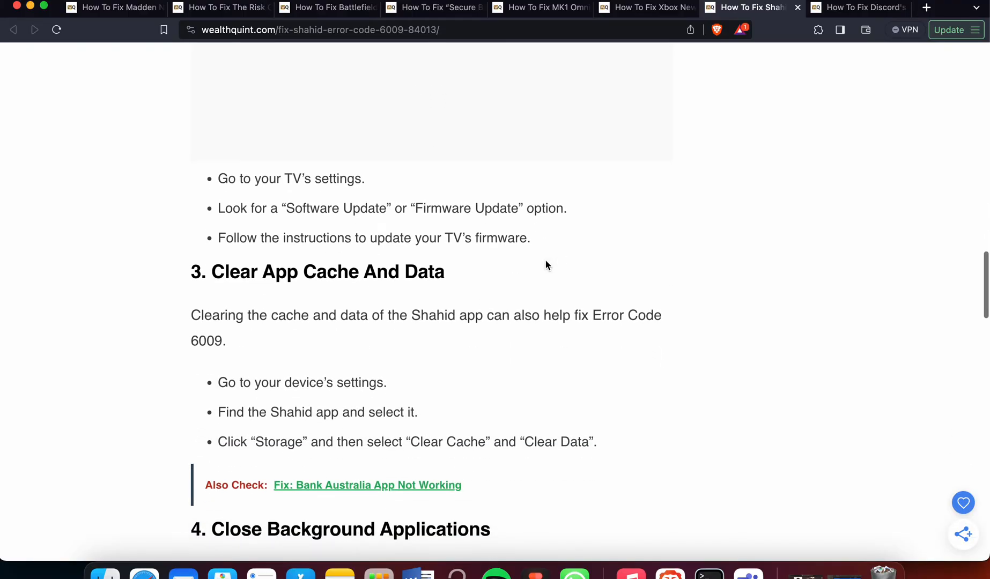
{"action": "scroll", "scroll_direction": "down", "scroll_amount": 3}
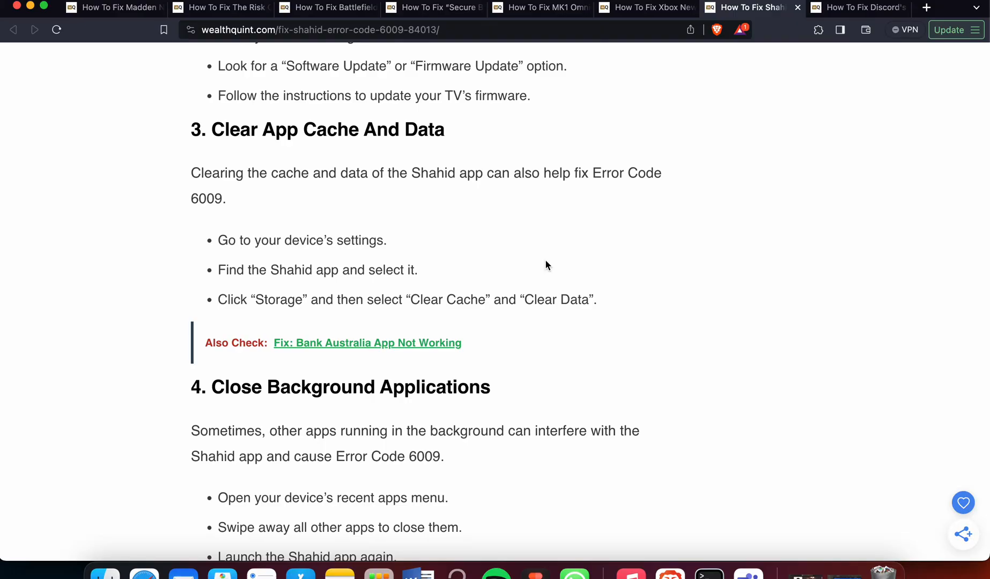
{"action": "scroll", "scroll_direction": "down", "scroll_amount": 3}
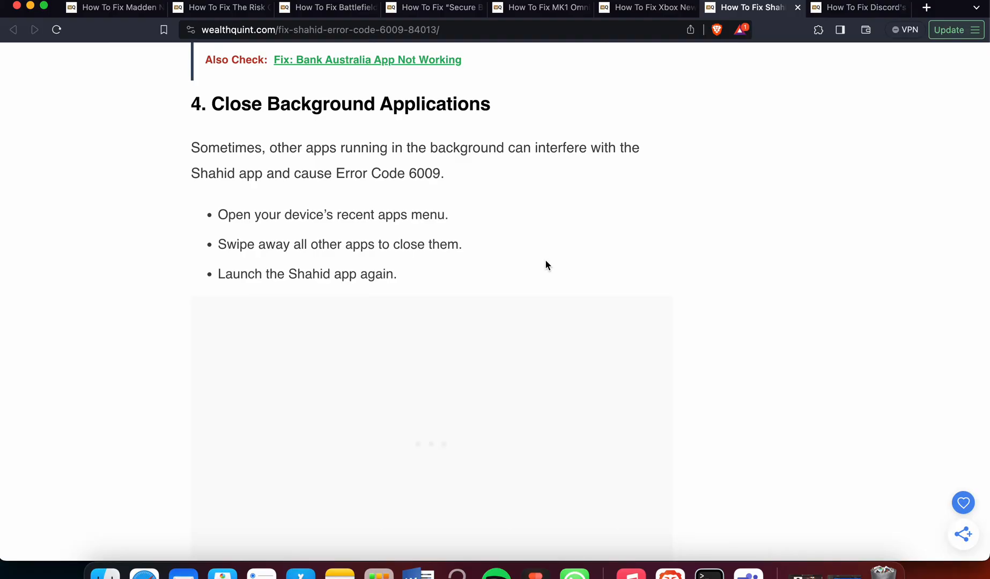
{"action": "scroll", "scroll_direction": "down", "scroll_amount": 3}
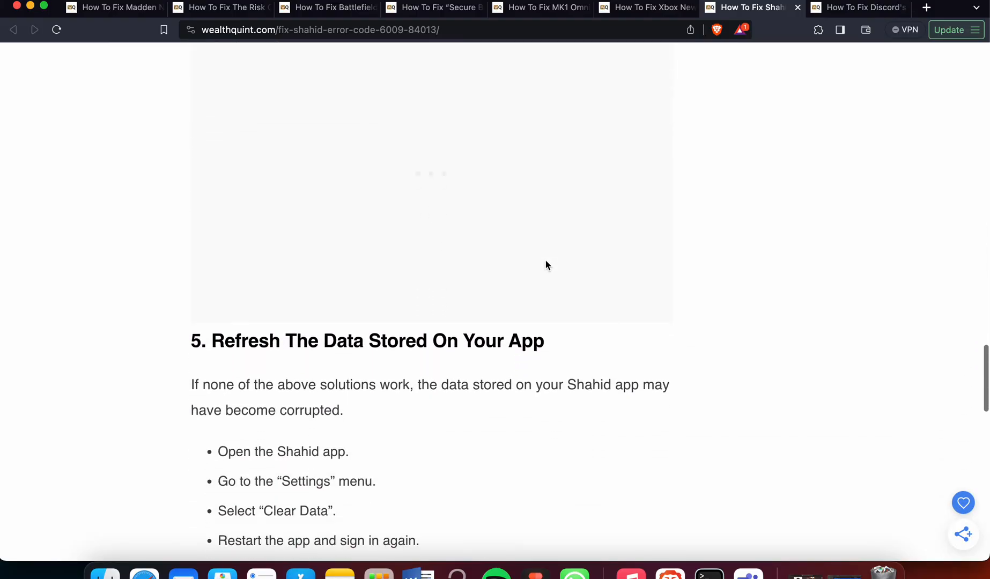
{"action": "scroll", "scroll_direction": "down", "scroll_amount": 3}
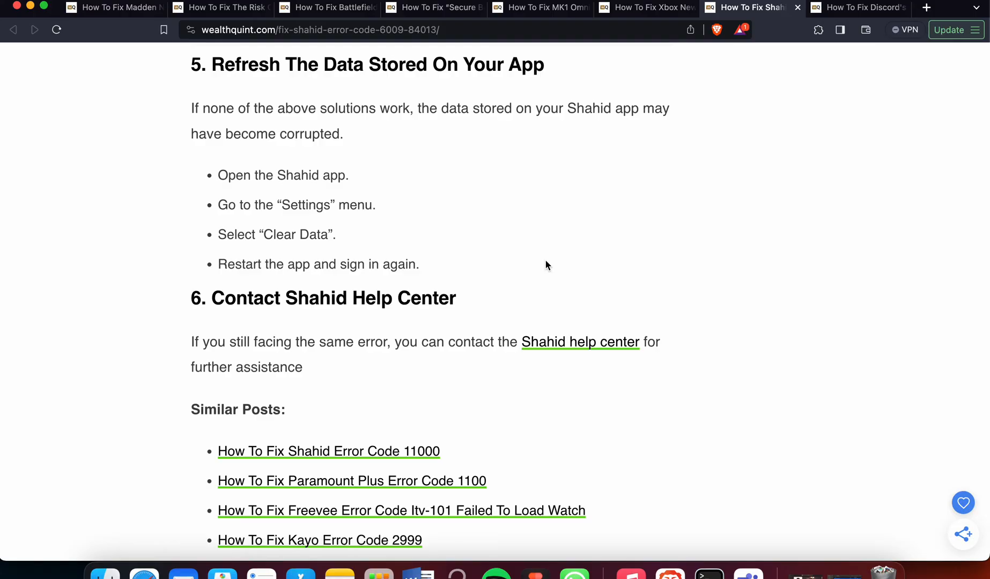
{"action": "scroll", "scroll_direction": "down", "scroll_amount": 3}
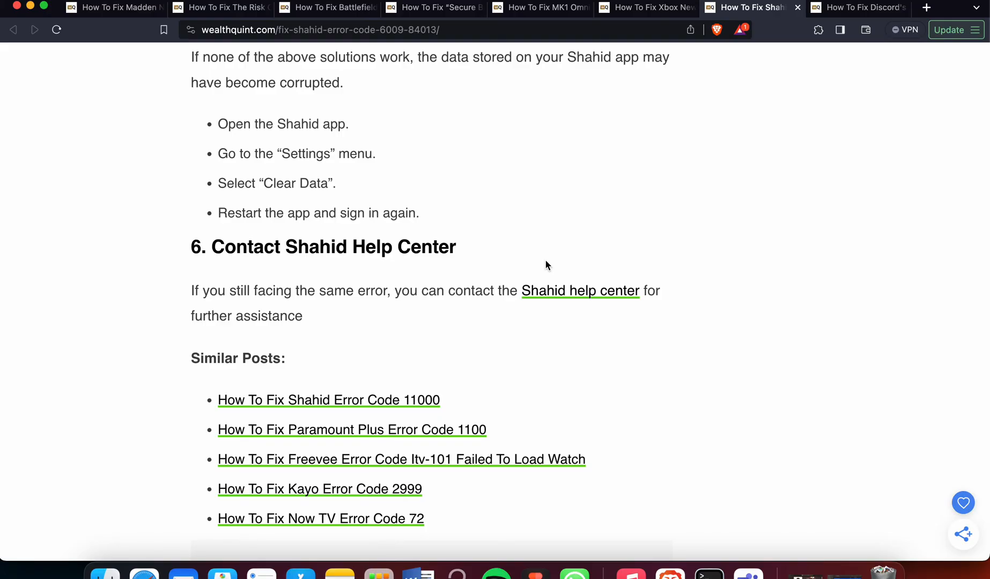
{"action": "scroll", "scroll_direction": "up", "scroll_amount": 3}
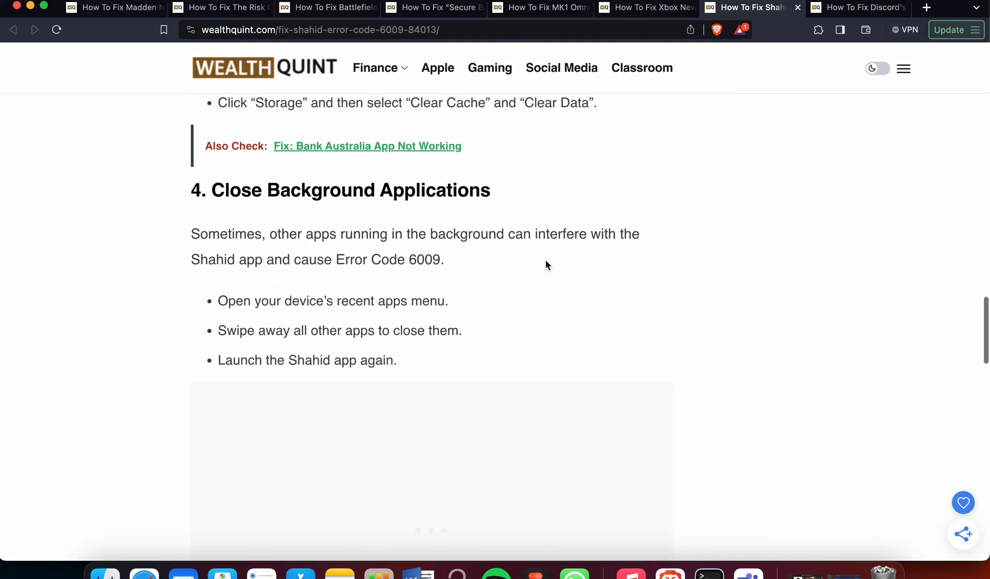